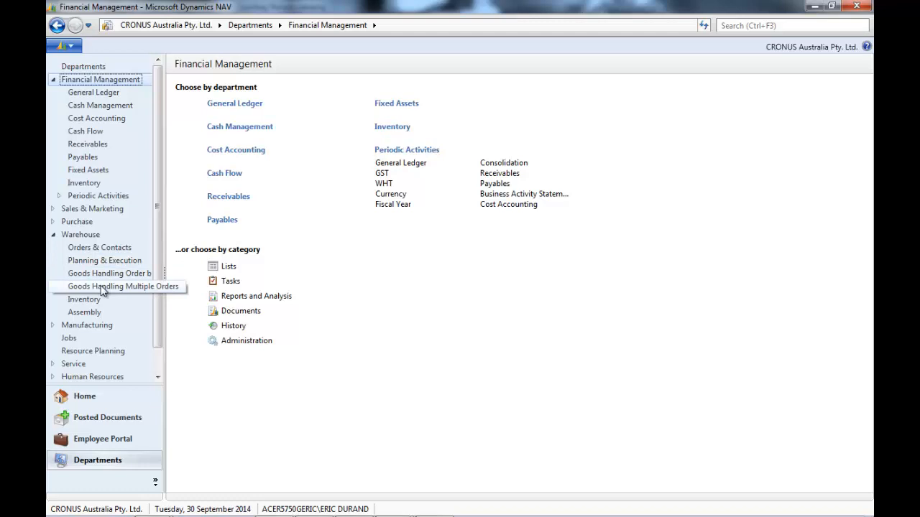
Open the Phys. Invt. Counting Periods list showing FAST, NORMAL and SLOW periods.
left_click(84, 299)
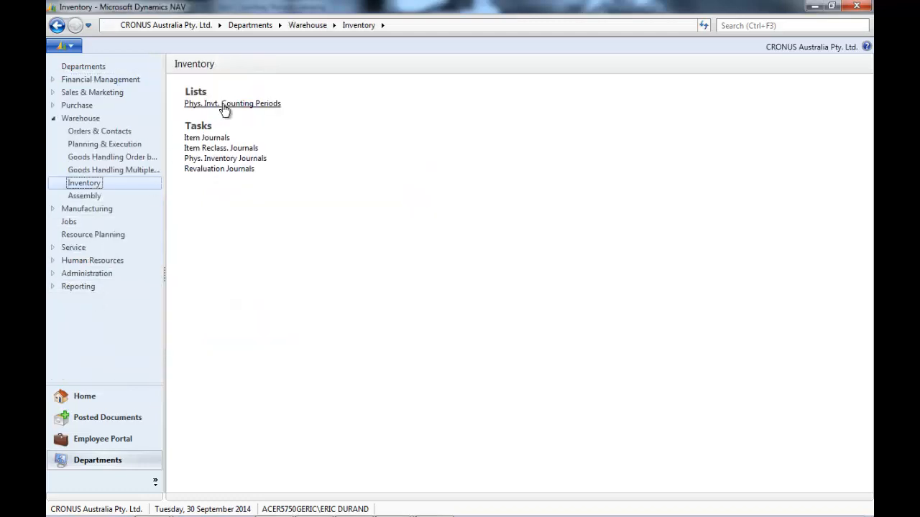
left_click(232, 103)
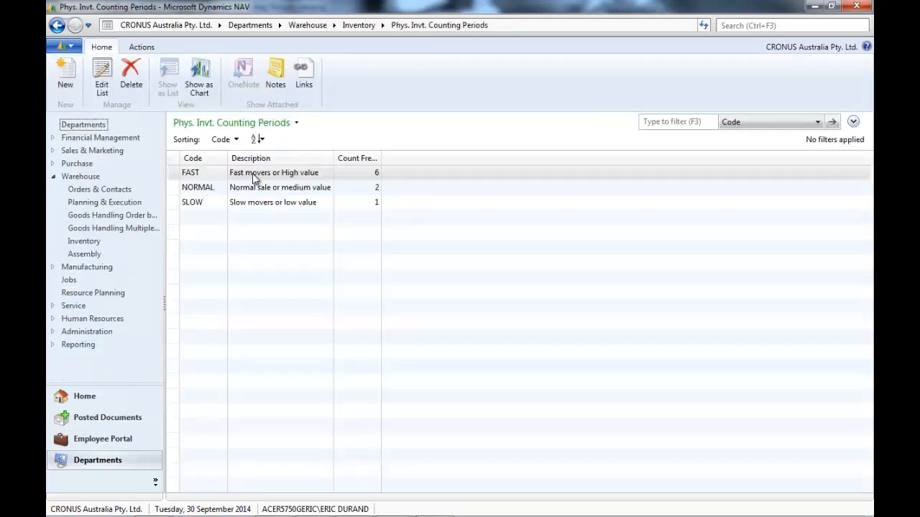
mouse_move(377, 165)
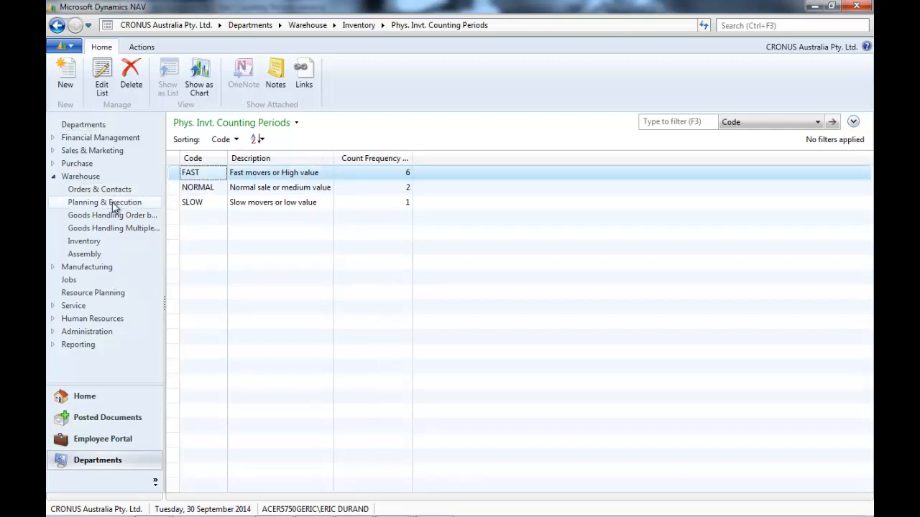
Set item 1160 Tire's Phys. Invt. Counting Period Code to FAST.
left_click(104, 202)
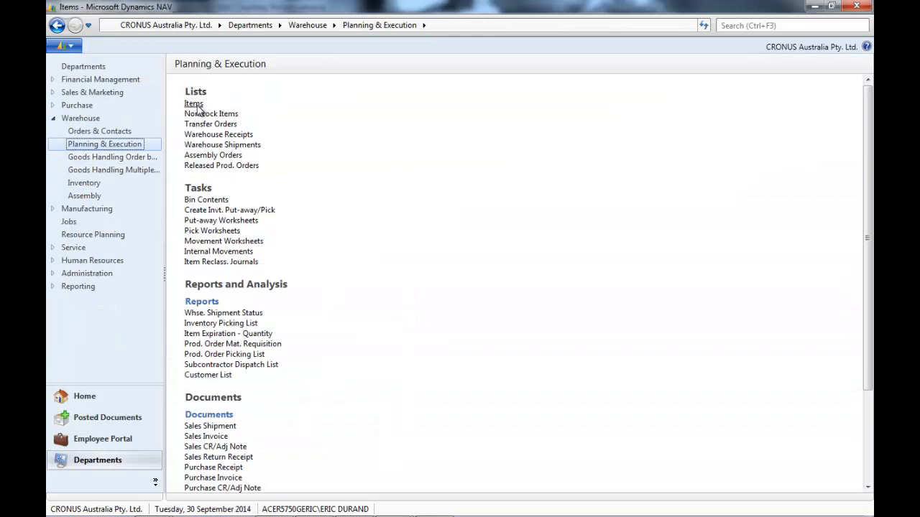
left_click(193, 103)
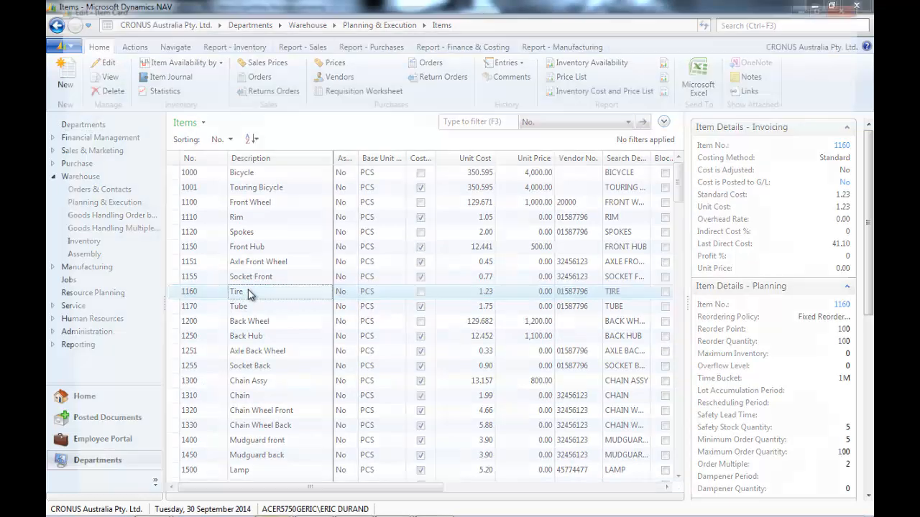
double_click(235, 291)
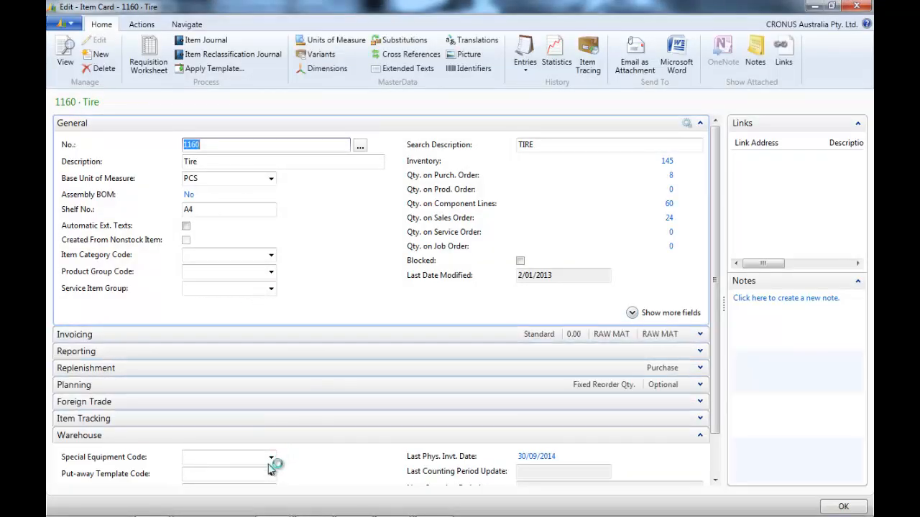
scroll("down", 3)
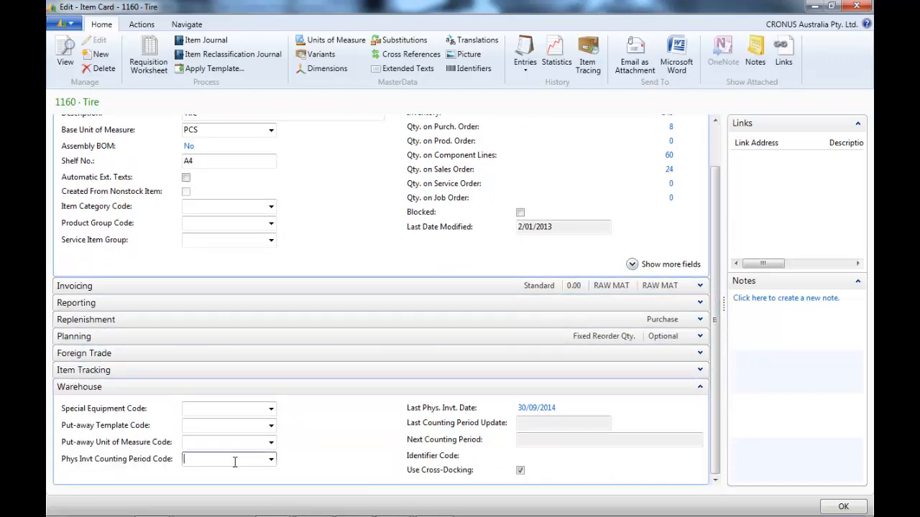
left_click(270, 459)
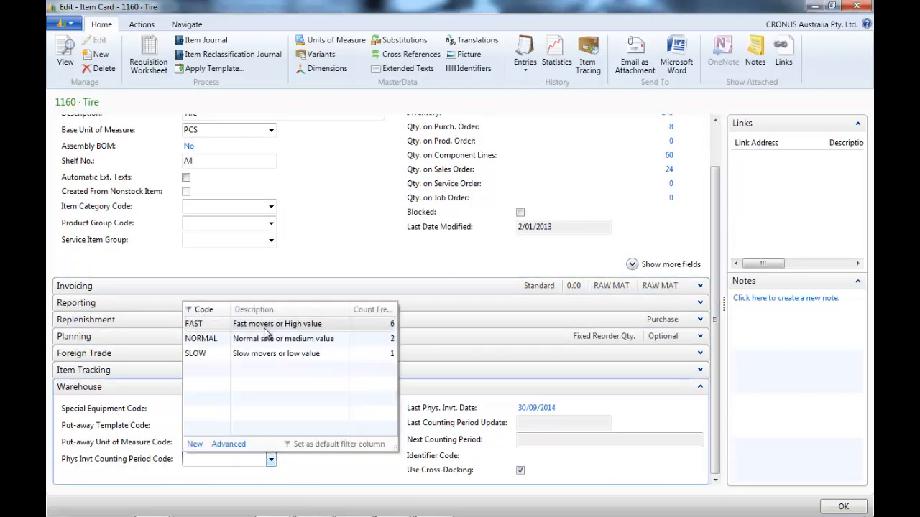
left_click(193, 323)
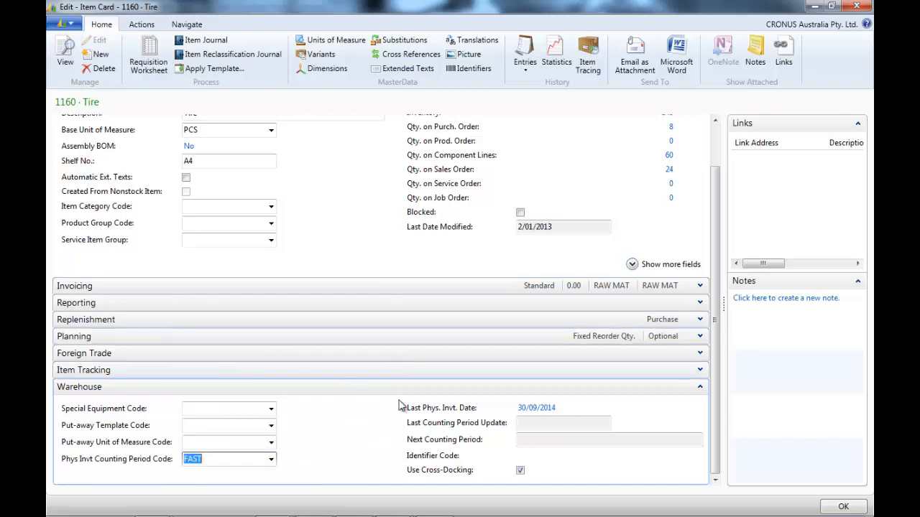
mouse_move(496, 435)
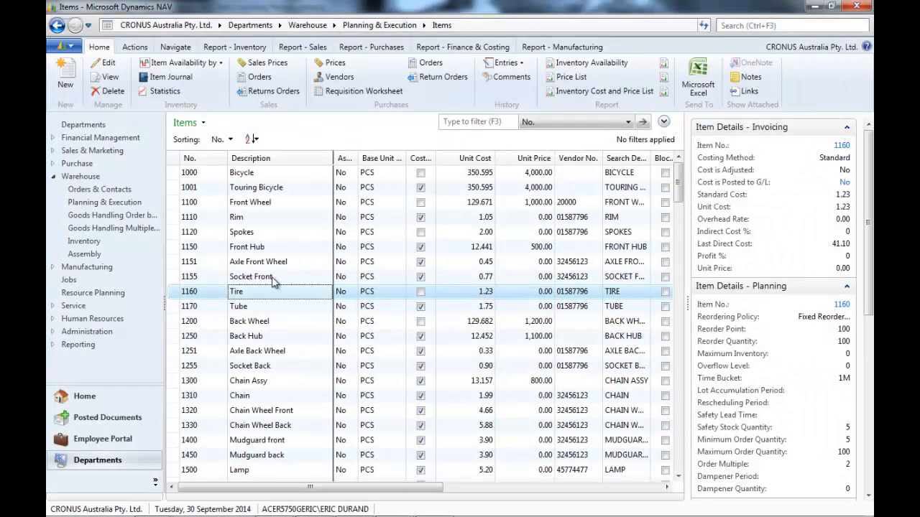
Give item 1170 Tube the FAST counting period and return to Warehouse Inventory.
double_click(235, 291)
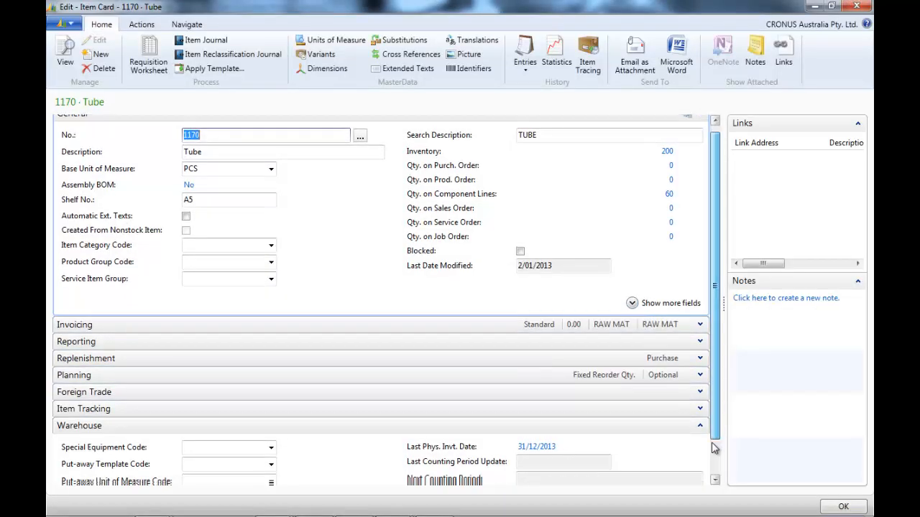
scroll("down", 3)
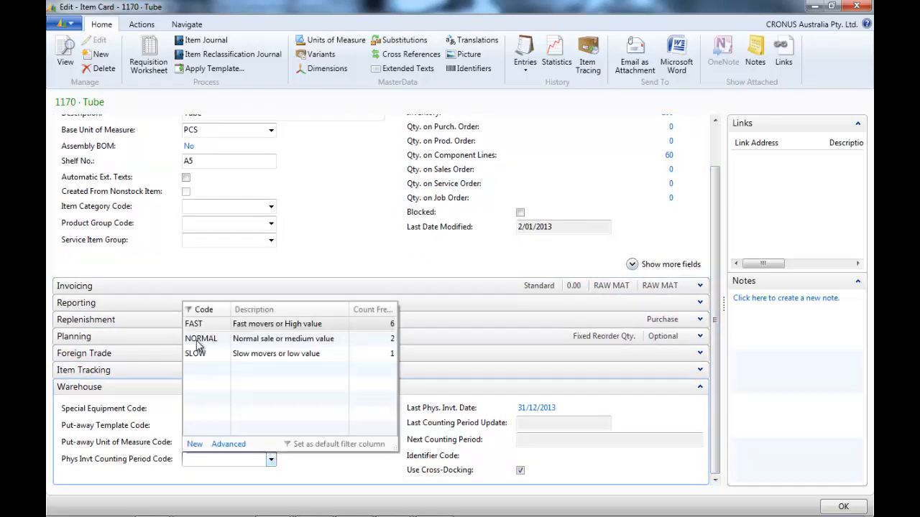
left_click(193, 324)
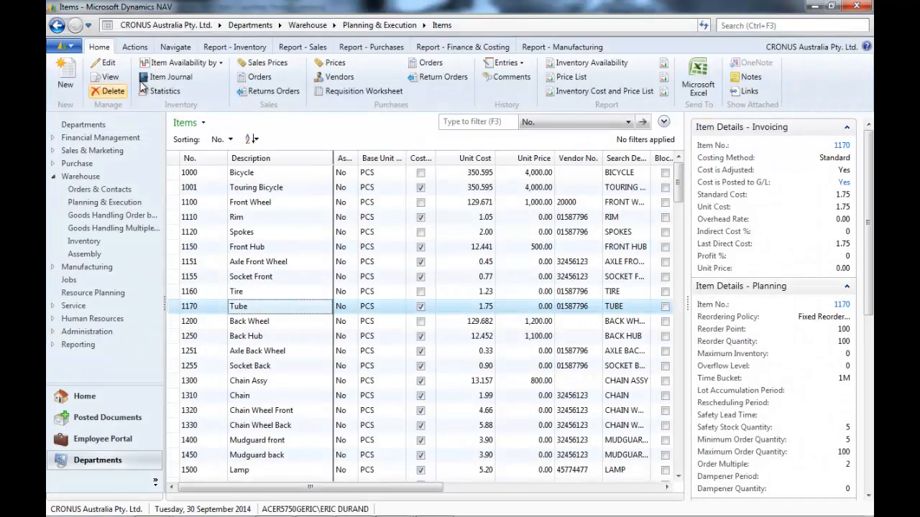
left_click(307, 25)
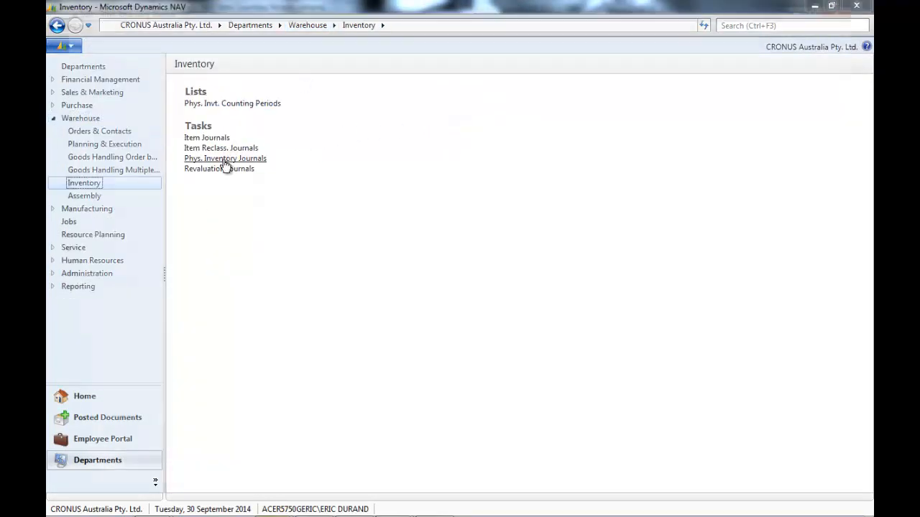
Calculate counting-period lines for Tire and Tube in the physical inventory journal.
left_click(225, 158)
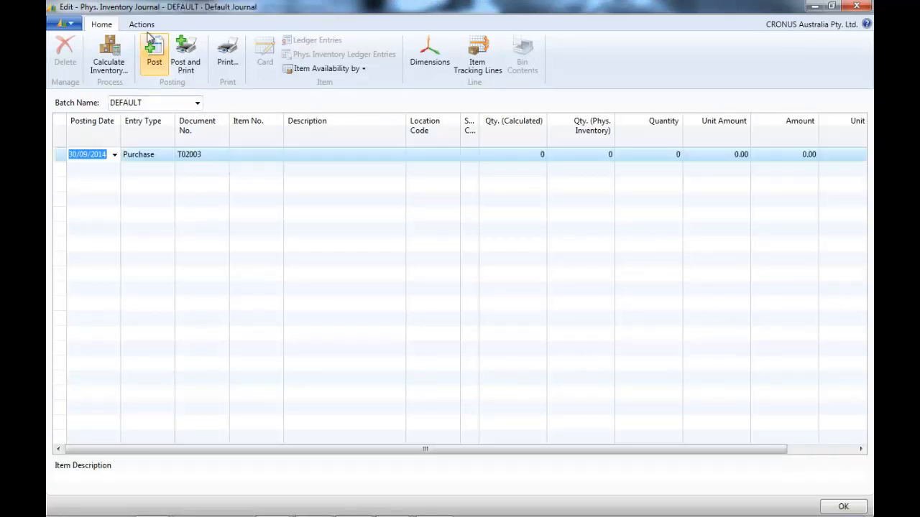
left_click(141, 24)
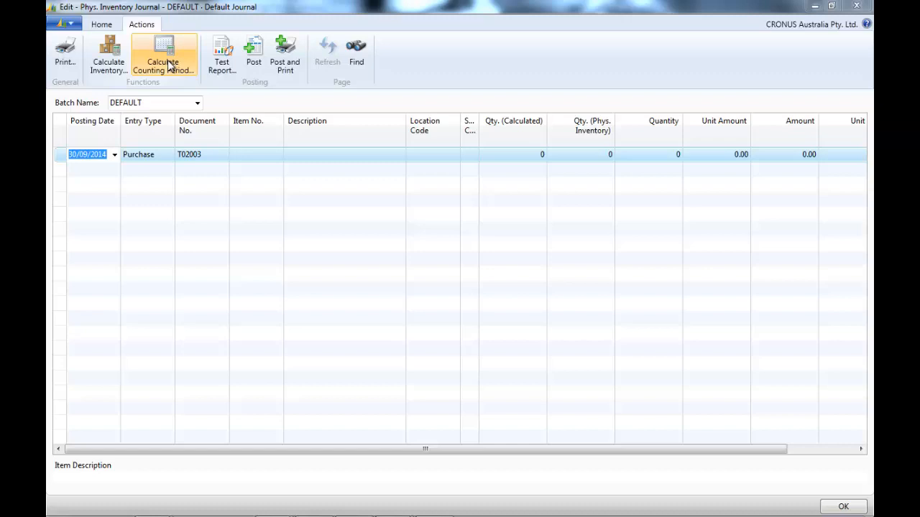
left_click(163, 57)
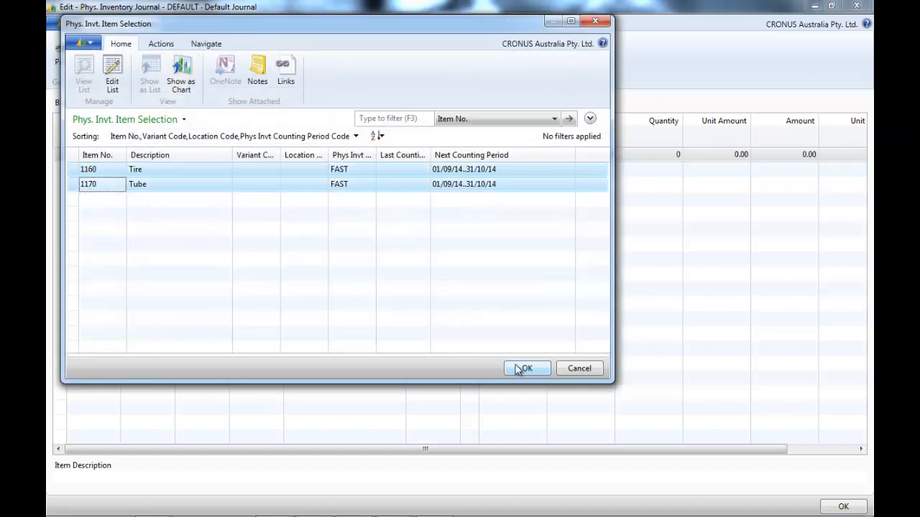
left_click(525, 368)
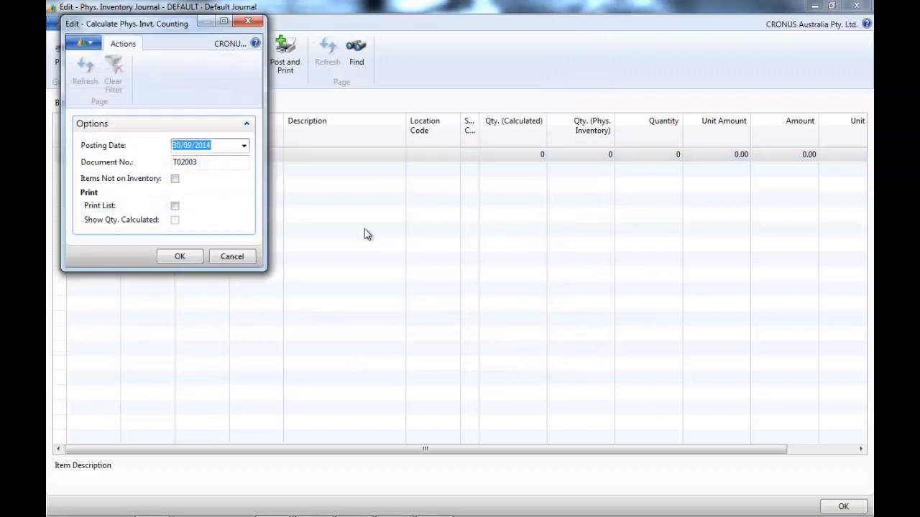
left_click(179, 256)
type("198")
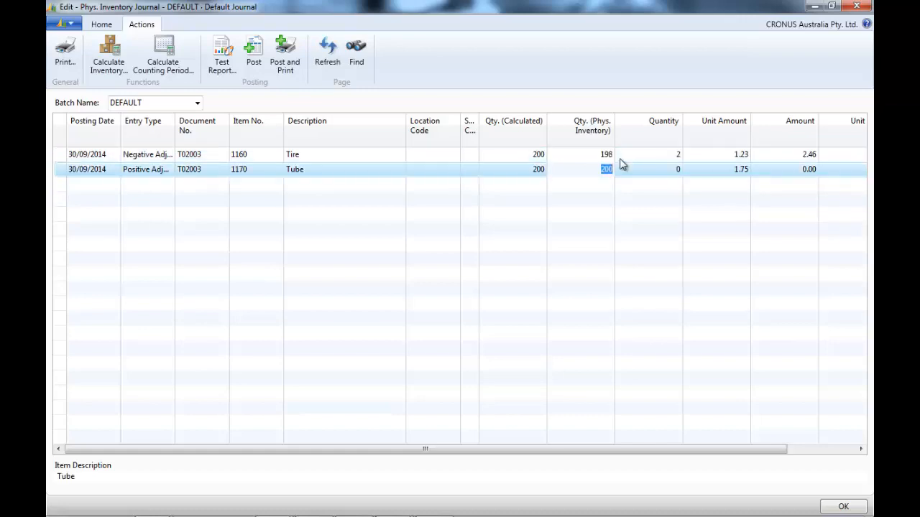
Enter Tube's counted quantity as 190 and post both journal lines.
type("190")
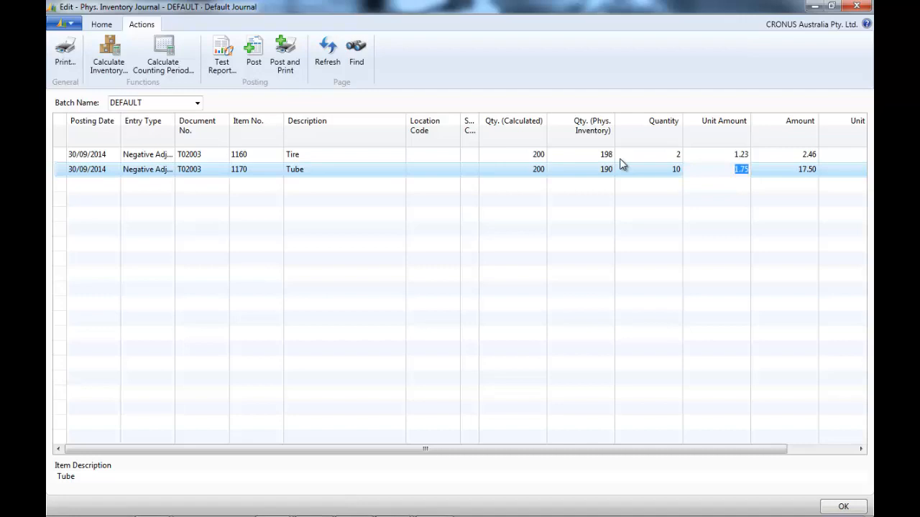
left_click(253, 50)
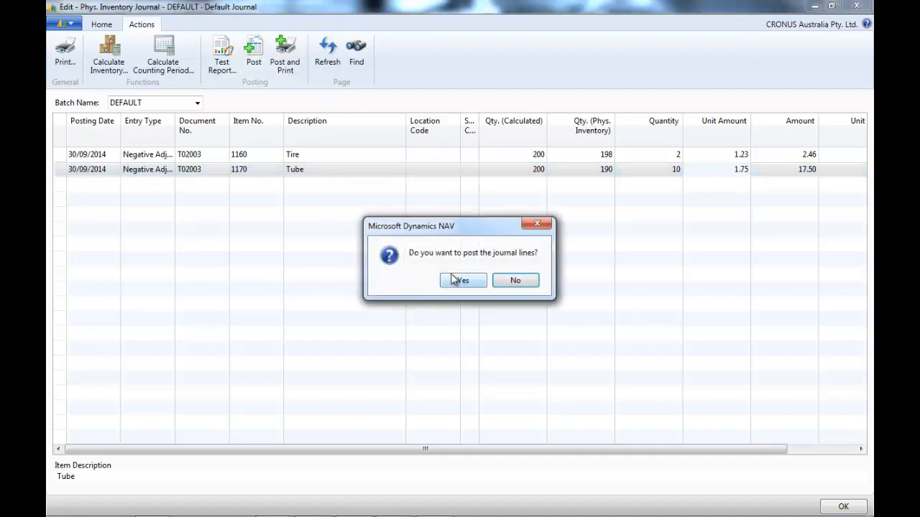
left_click(458, 280)
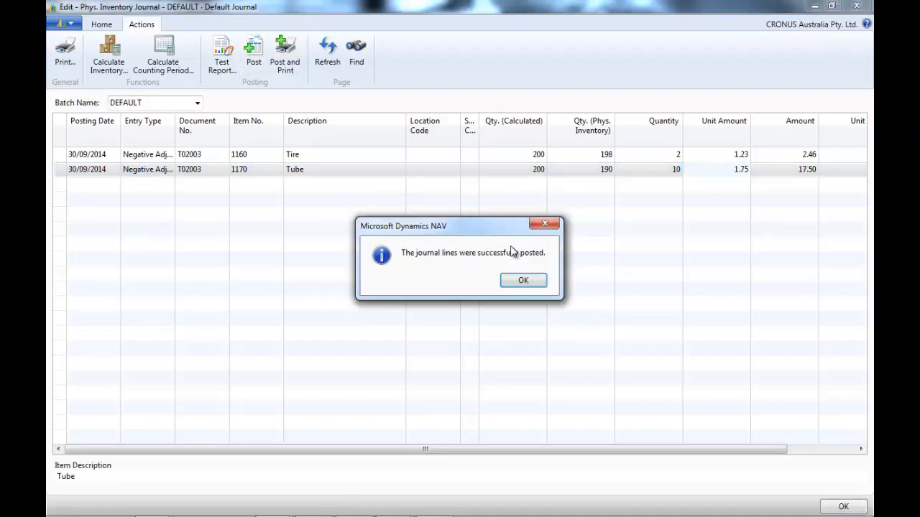
left_click(523, 280)
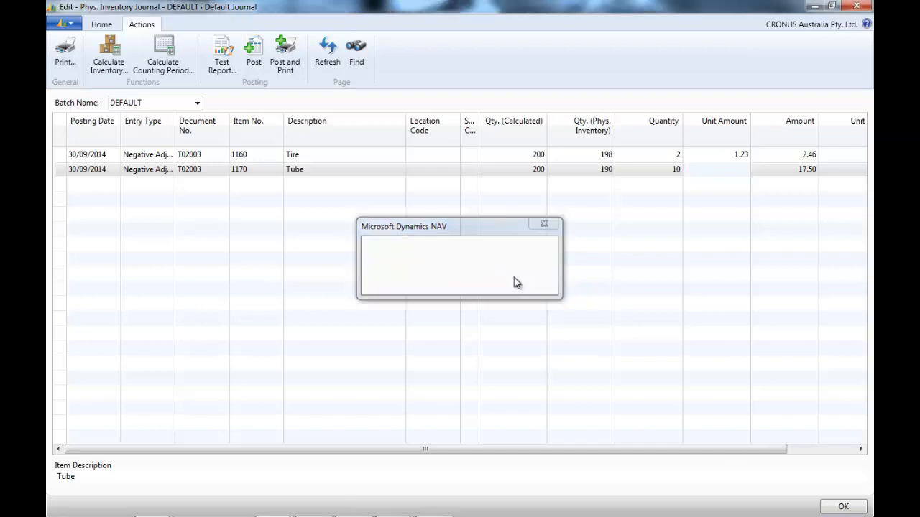
left_click(163, 55)
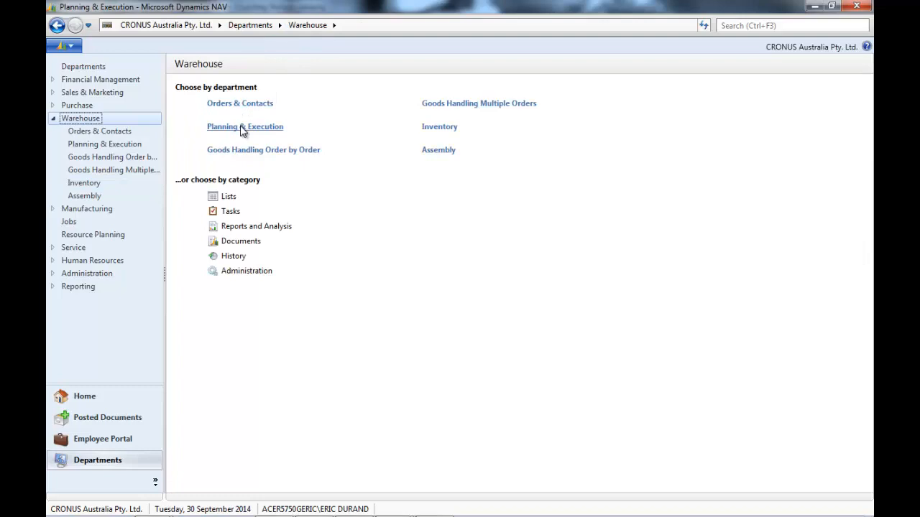
Open item 1160 Tire's card and its Stockkeeping Units list.
left_click(245, 126)
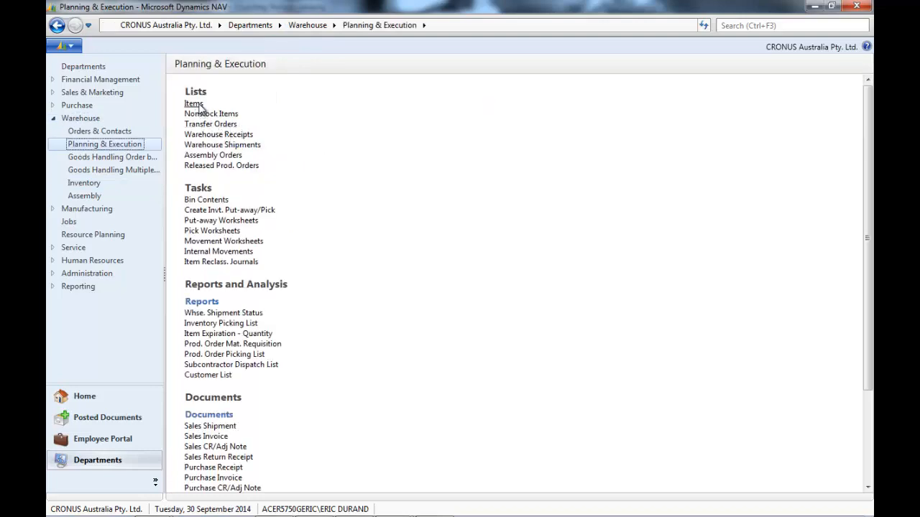
left_click(194, 103)
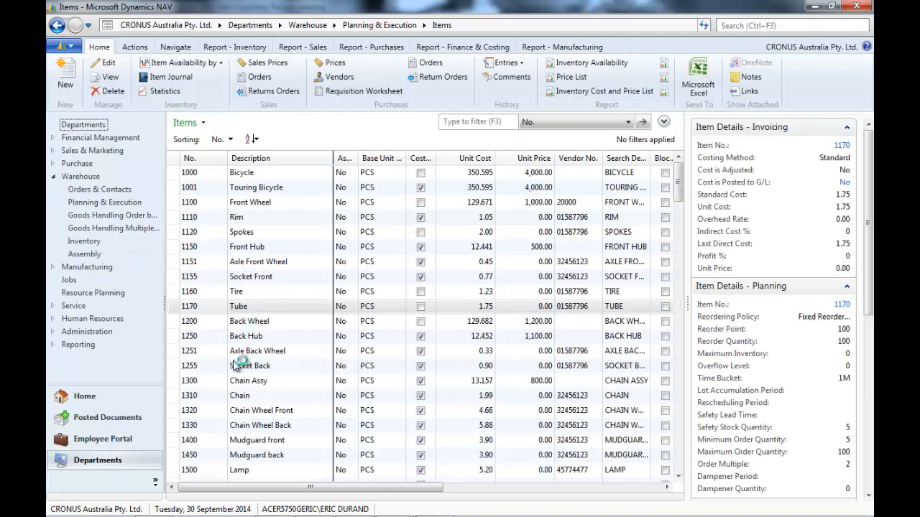
double_click(235, 291)
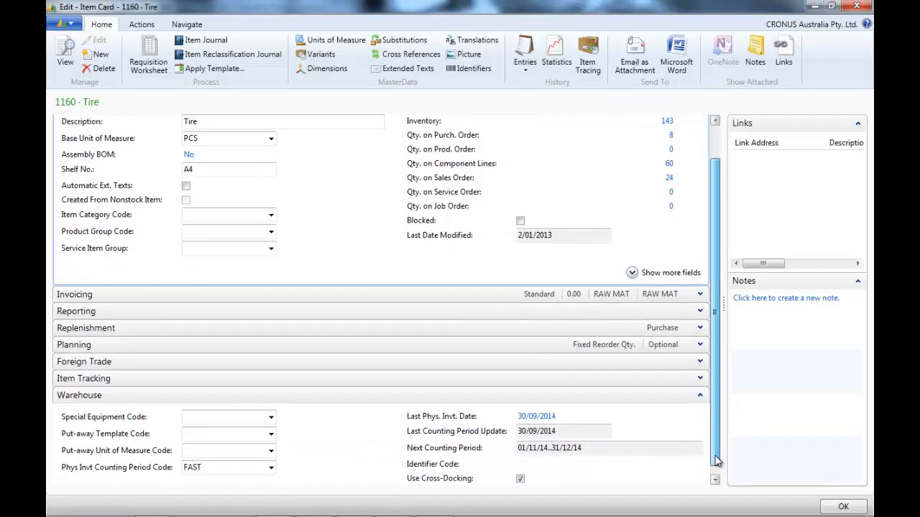
scroll("down", 3)
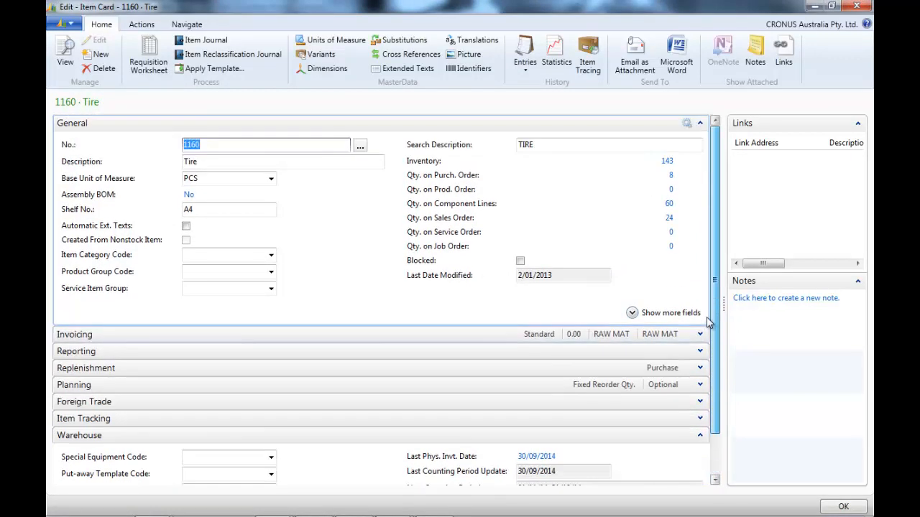
left_click(187, 24)
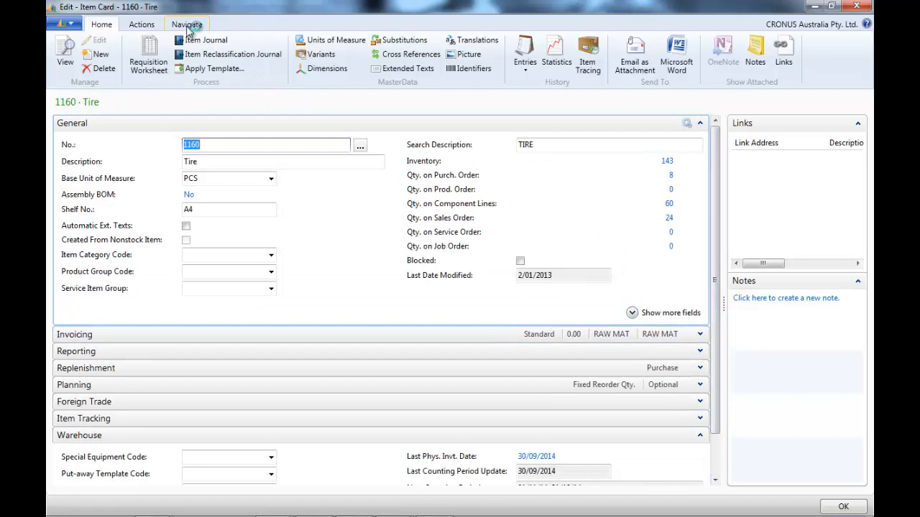
left_click(186, 24)
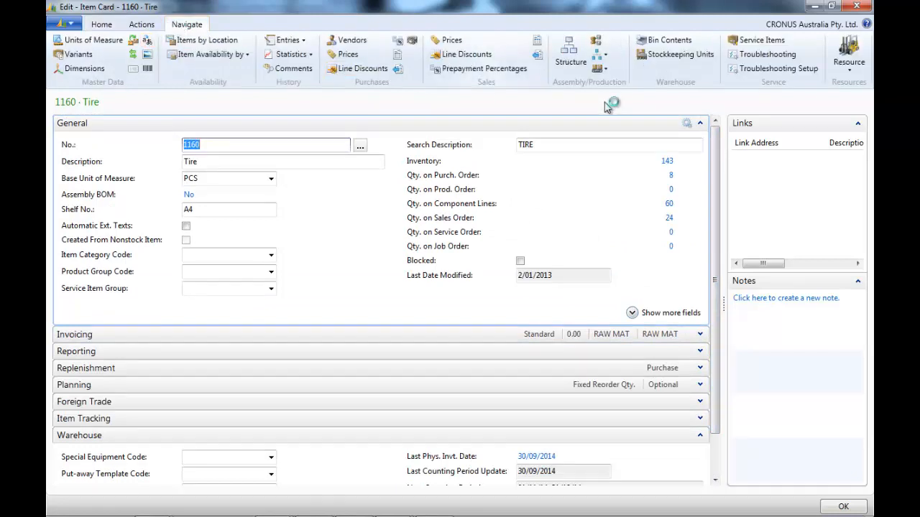
left_click(680, 54)
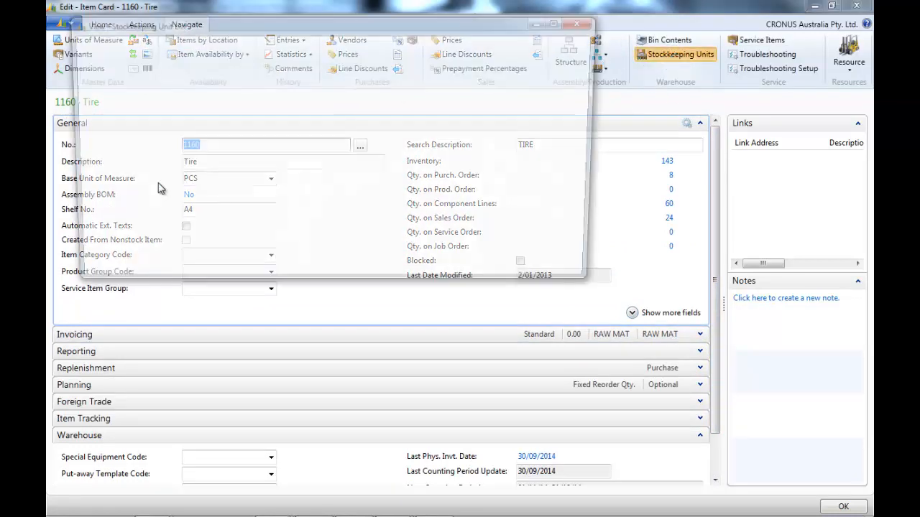
Set the BLUE stockkeeping unit's counting period code to FAST and confirm.
left_click(680, 54)
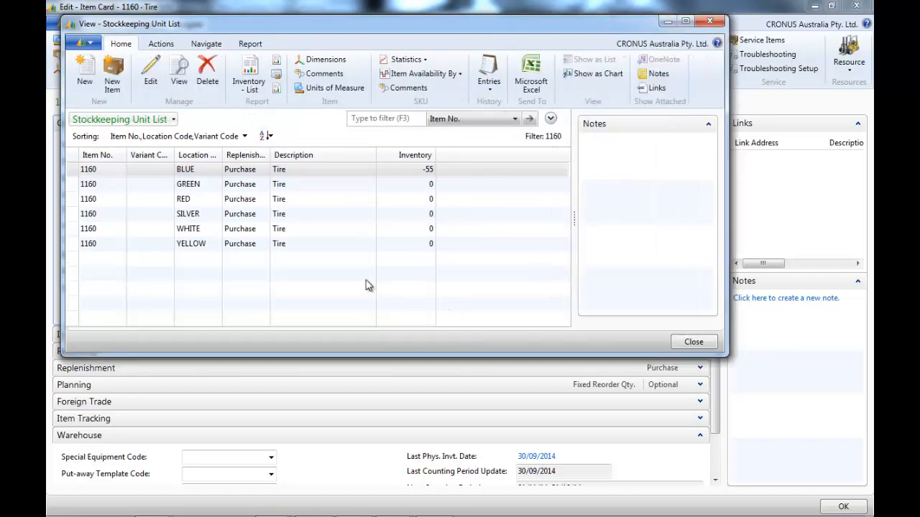
right_click(112, 173)
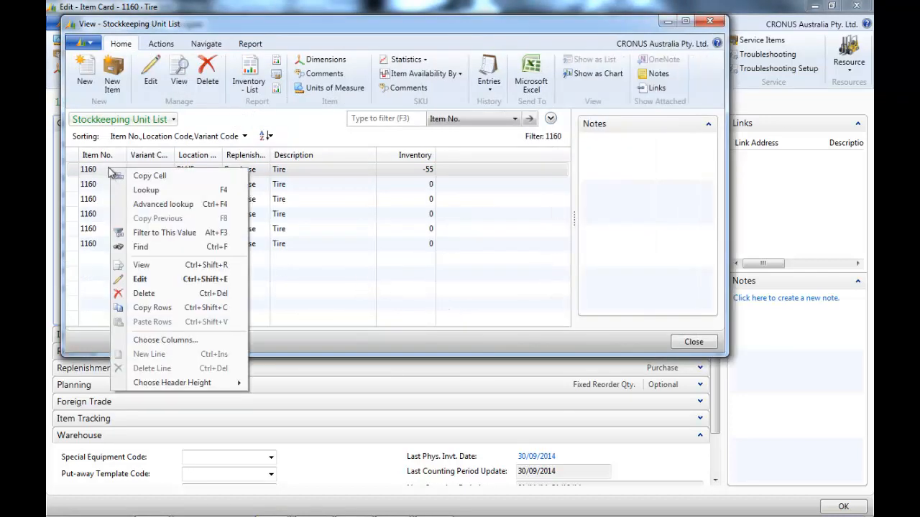
left_click(154, 287)
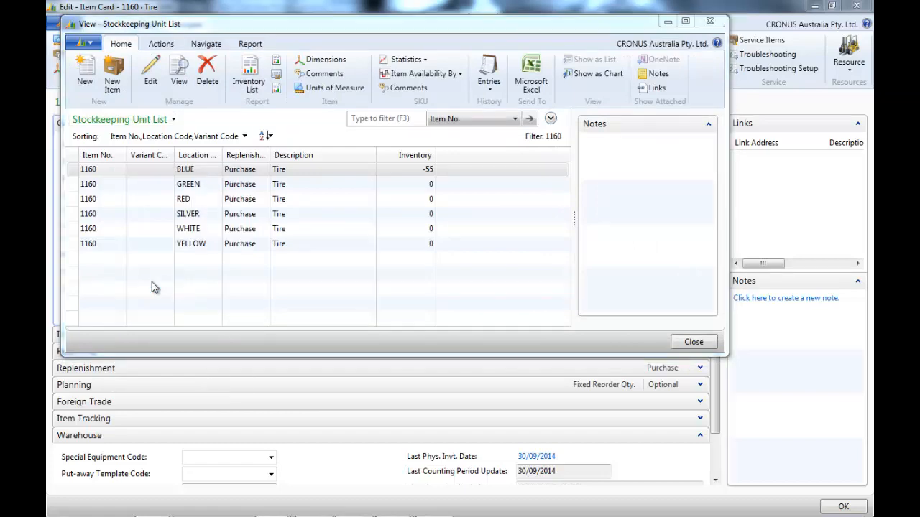
double_click(185, 169)
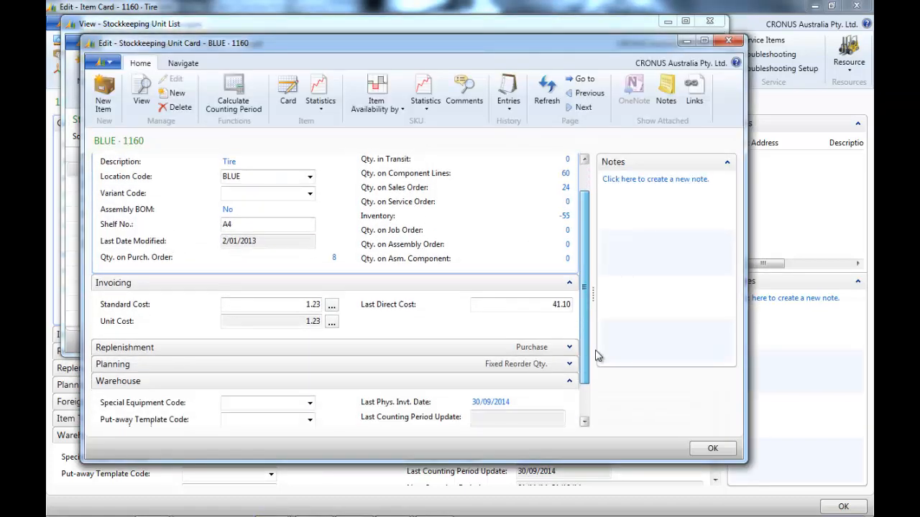
scroll("down", 3)
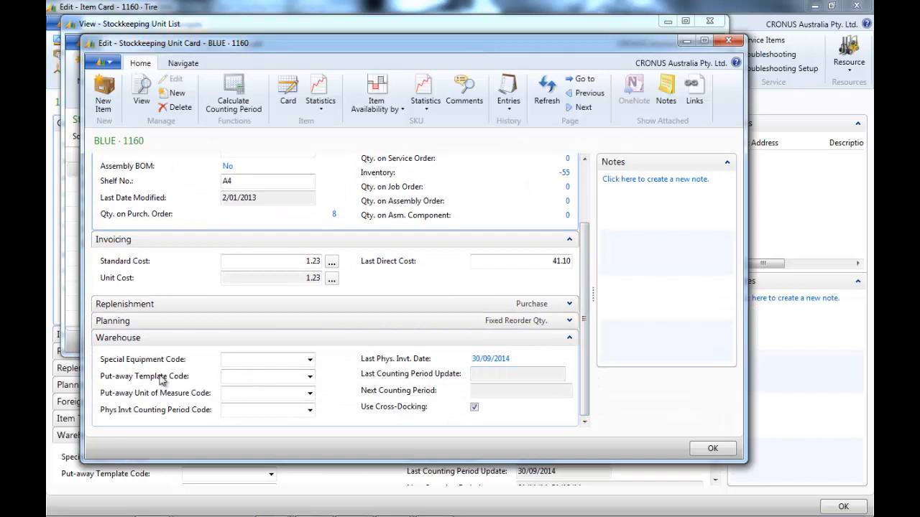
mouse_move(207, 388)
type("FAST")
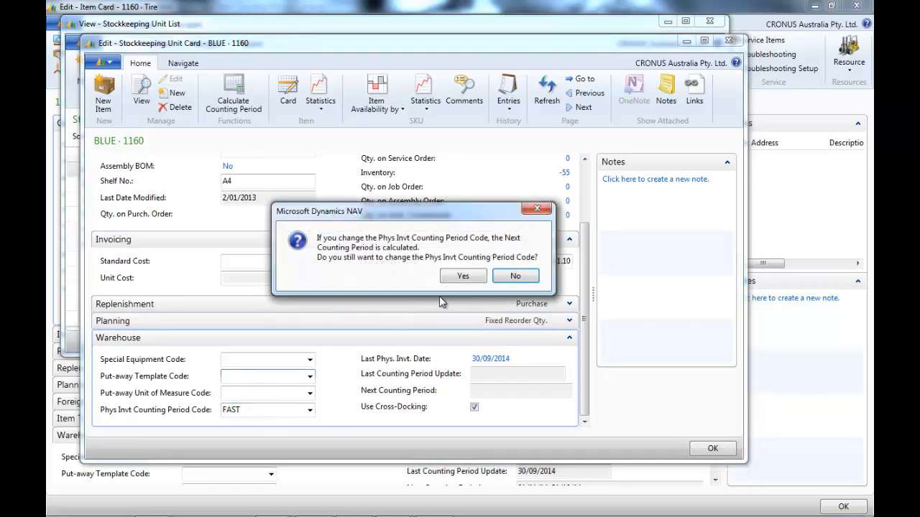
left_click(463, 276)
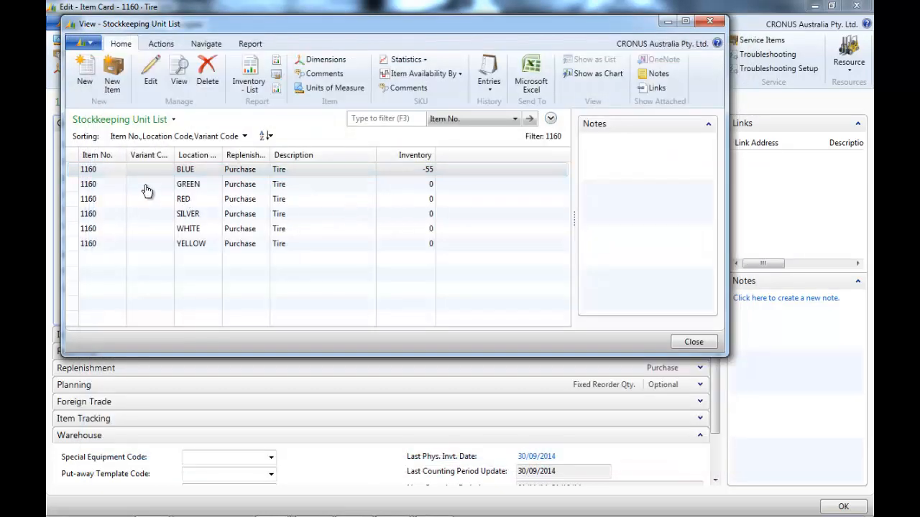
Set the GREEN stockkeeping unit's counting period code to NORMAL and confirm.
left_click(148, 184)
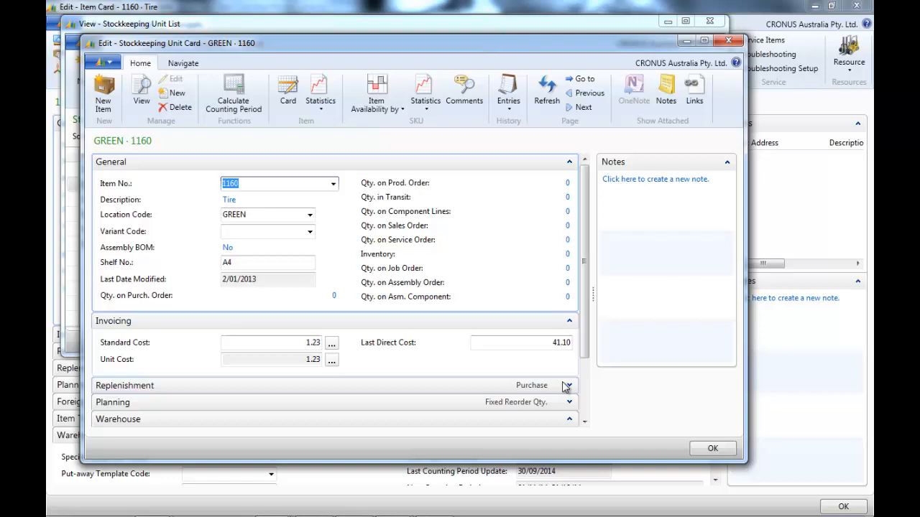
scroll("down", 3)
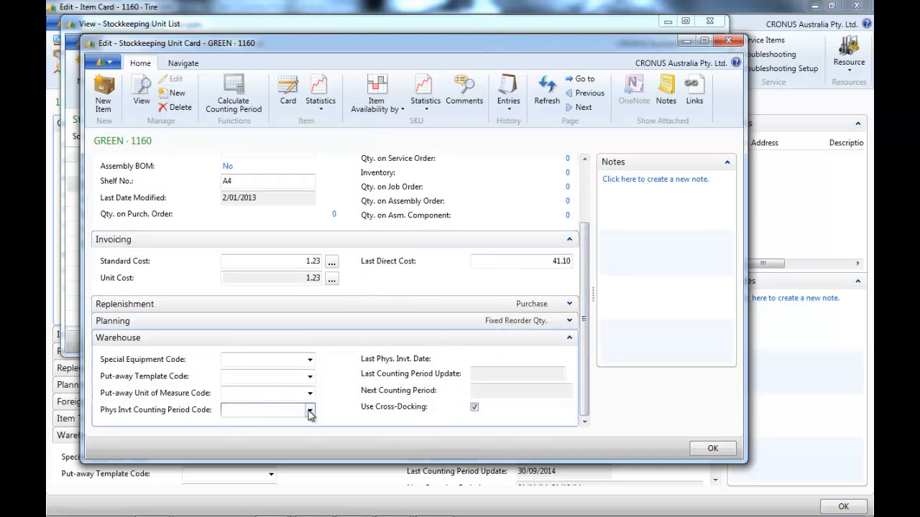
left_click(309, 410)
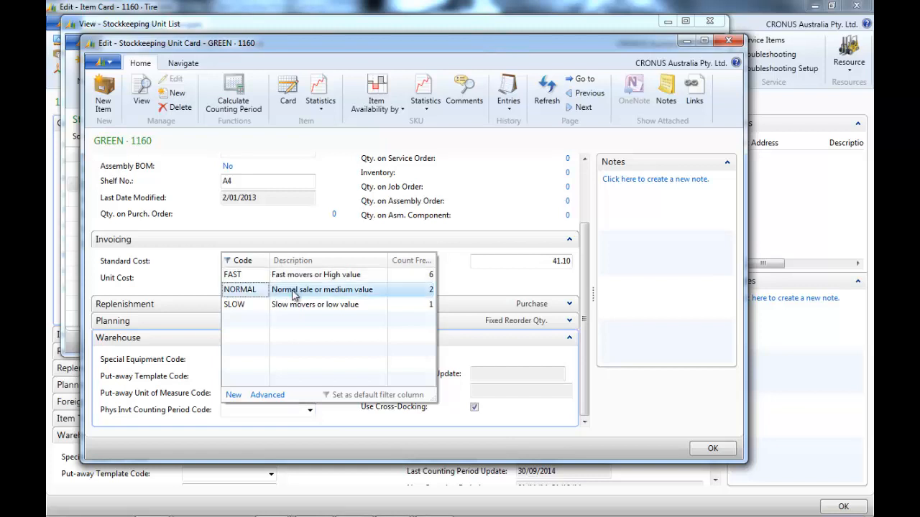
left_click(239, 289)
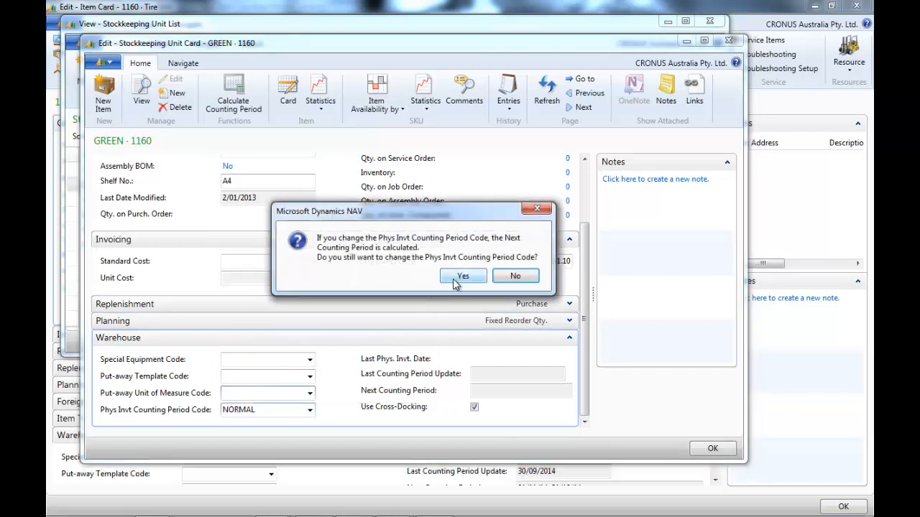
left_click(462, 276)
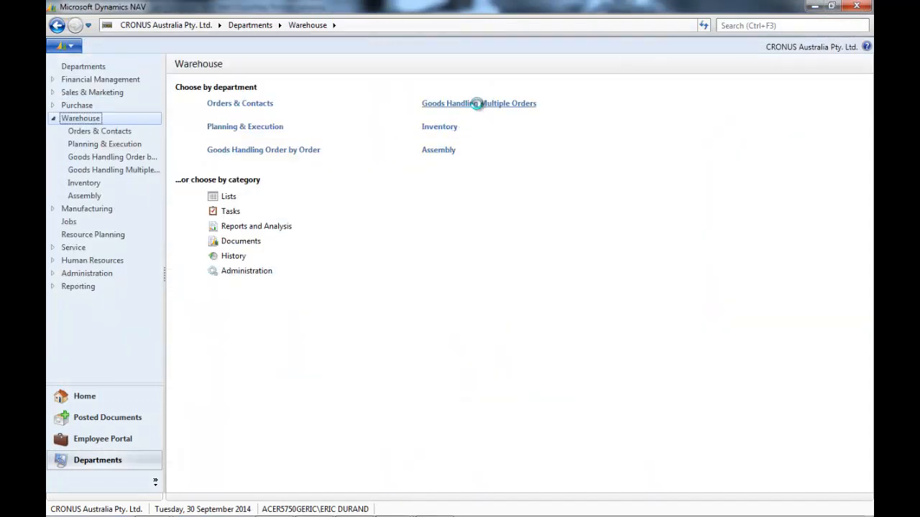
Open the DEFAULT warehouse physical inventory journal, view its actions, and close it.
left_click(478, 102)
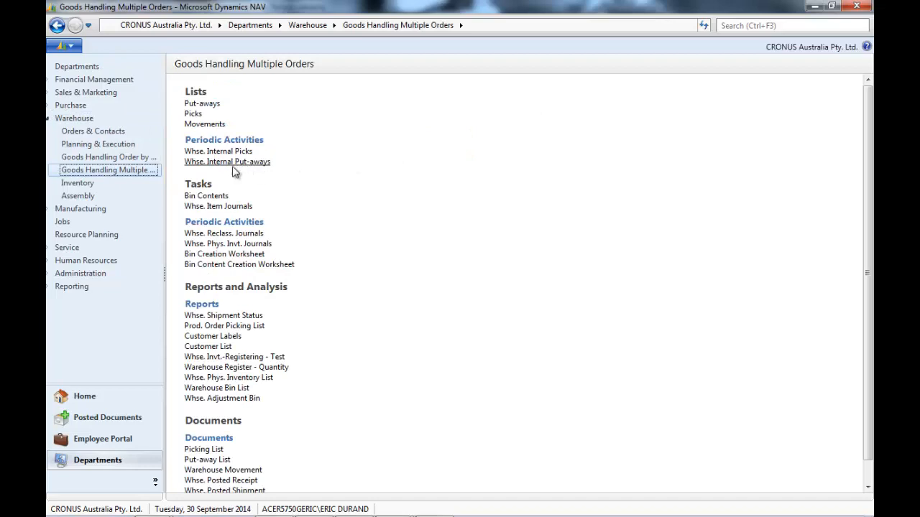
left_click(228, 243)
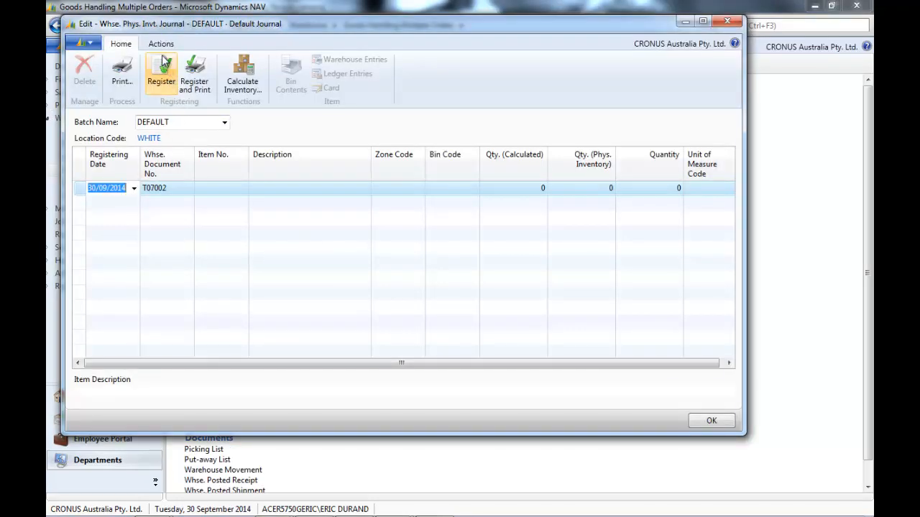
left_click(161, 43)
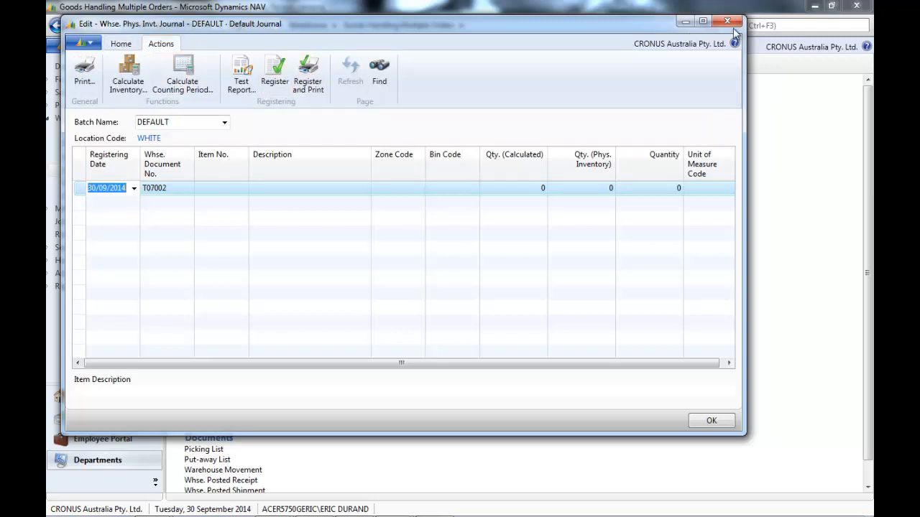
left_click(726, 20)
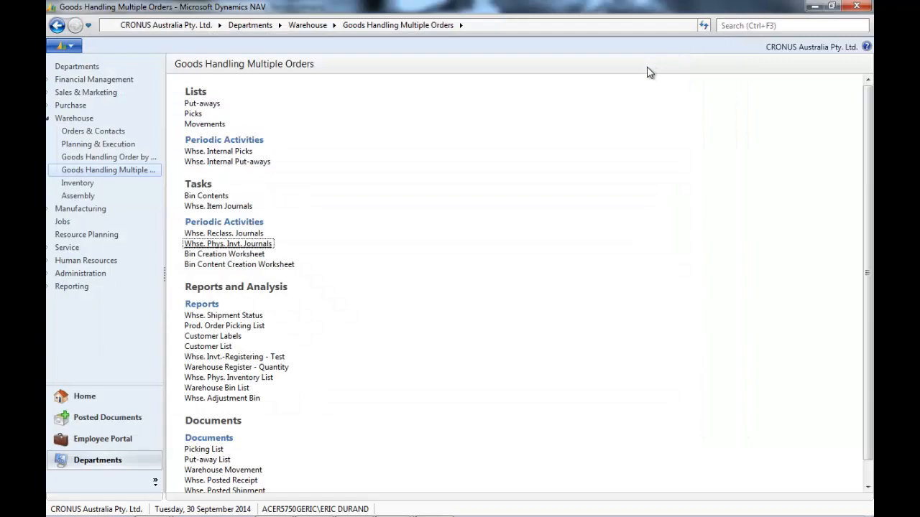